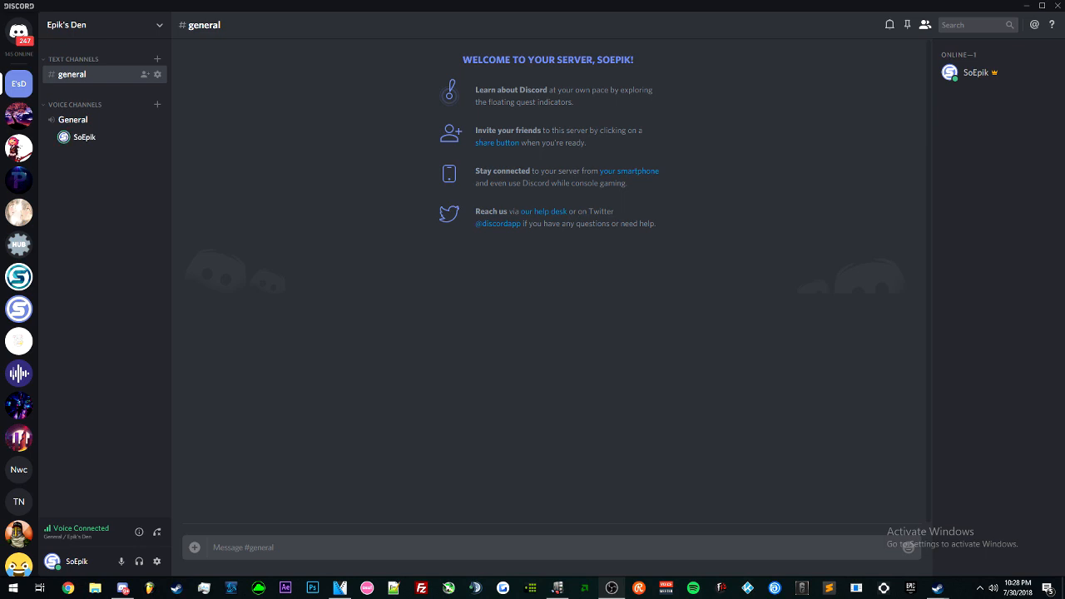
pyautogui.moveTo(430, 257)
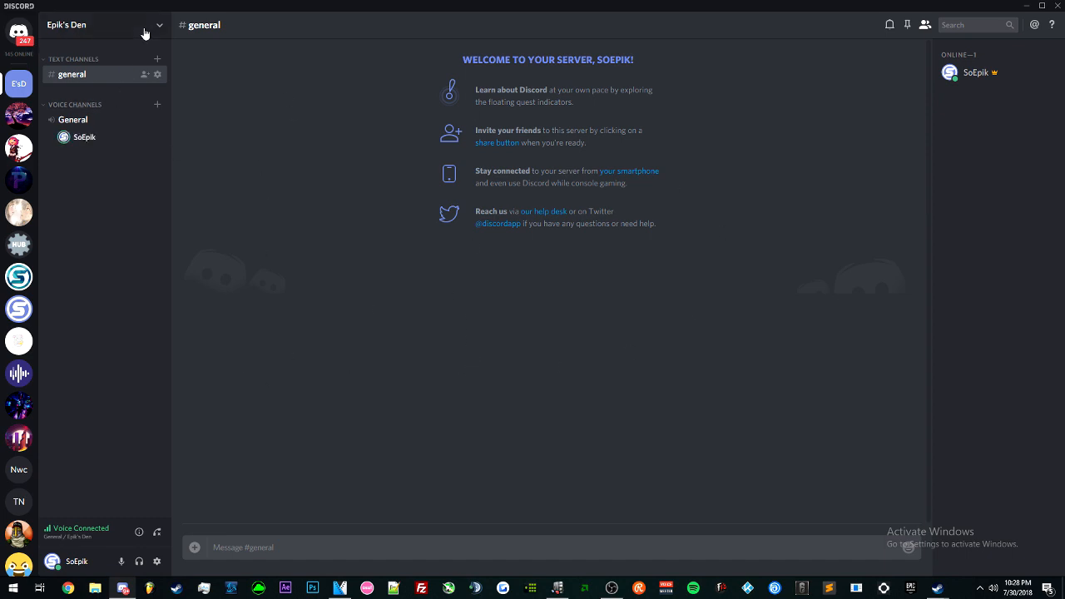
pyautogui.moveTo(535, 223)
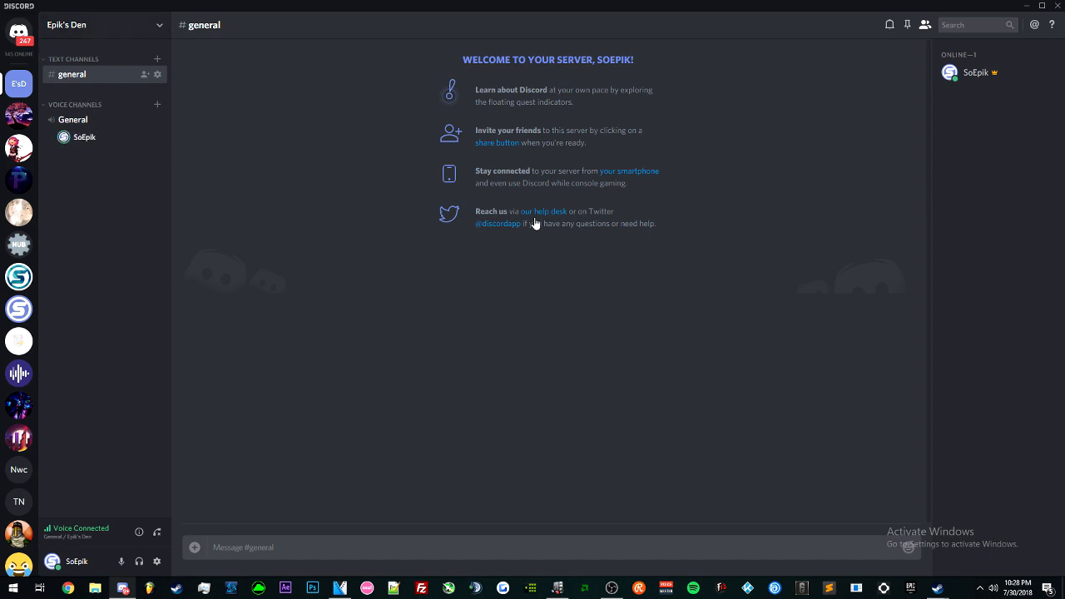
pyautogui.moveTo(707, 180)
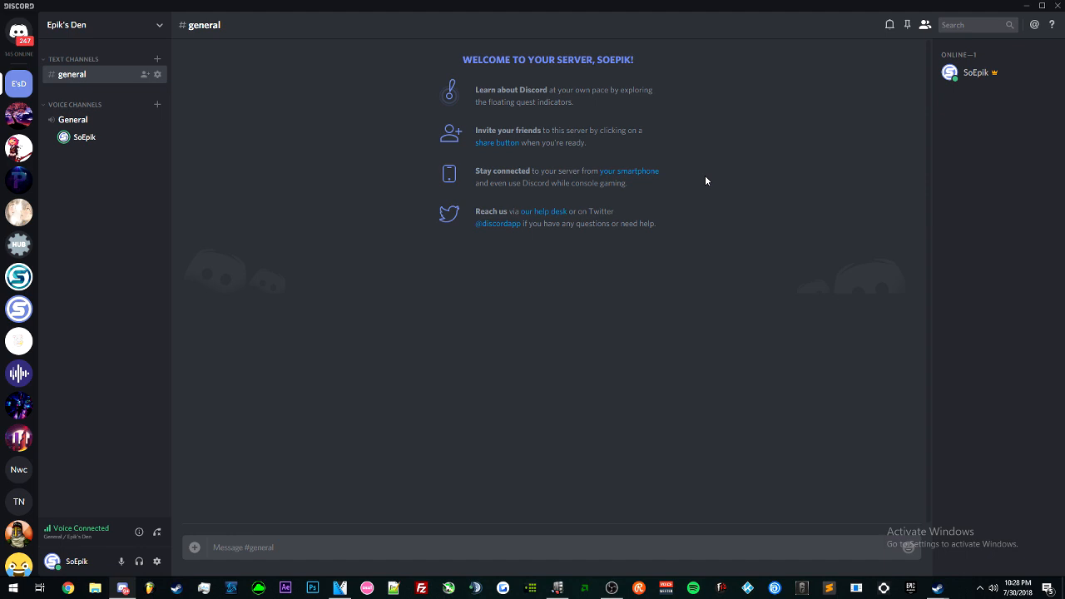
pyautogui.moveTo(361, 144)
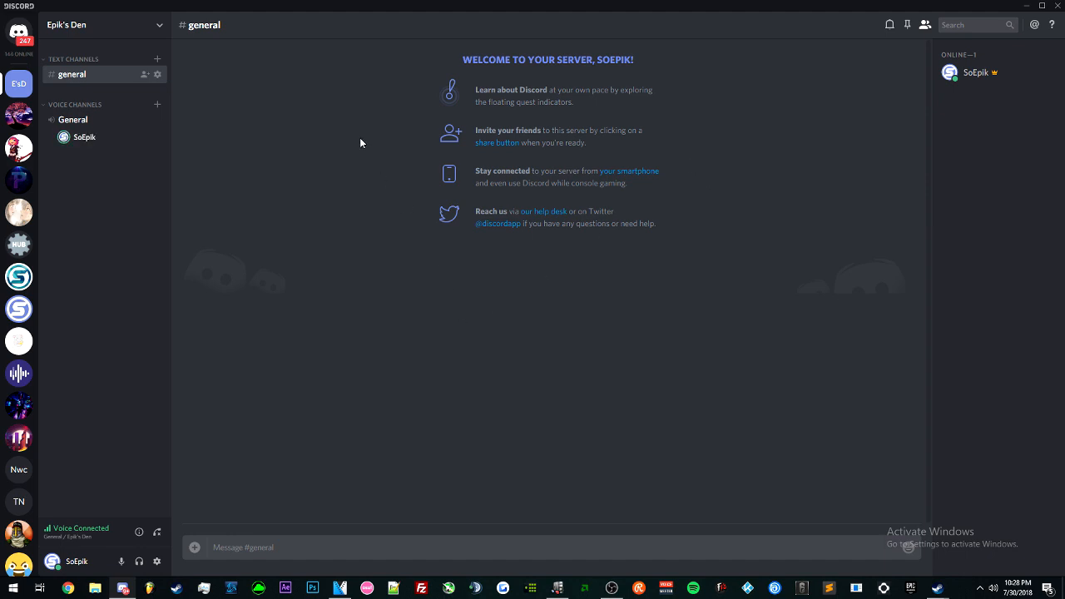
pyautogui.moveTo(779, 260)
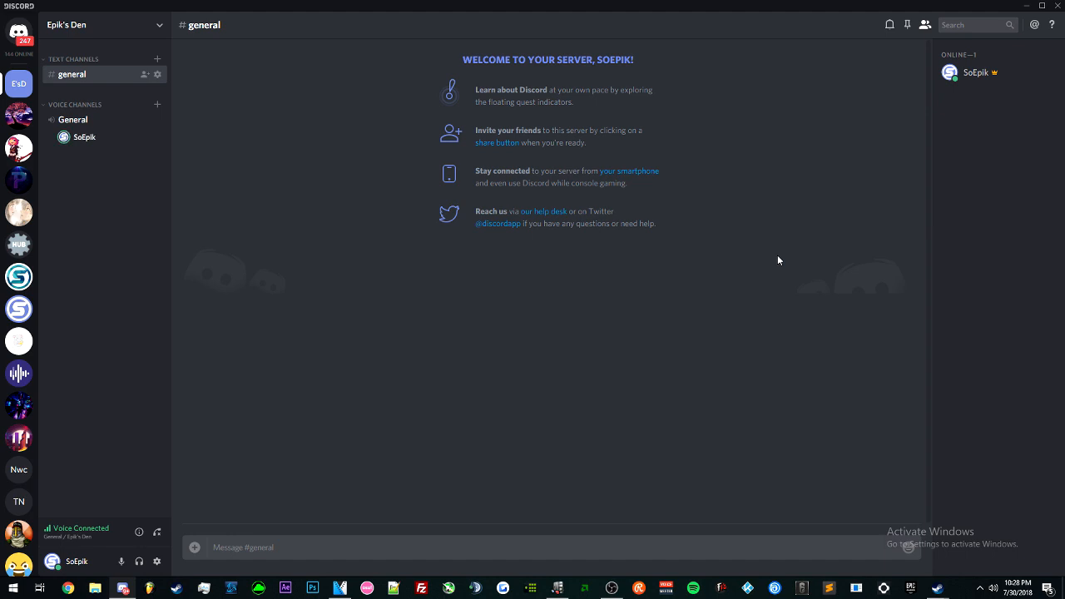